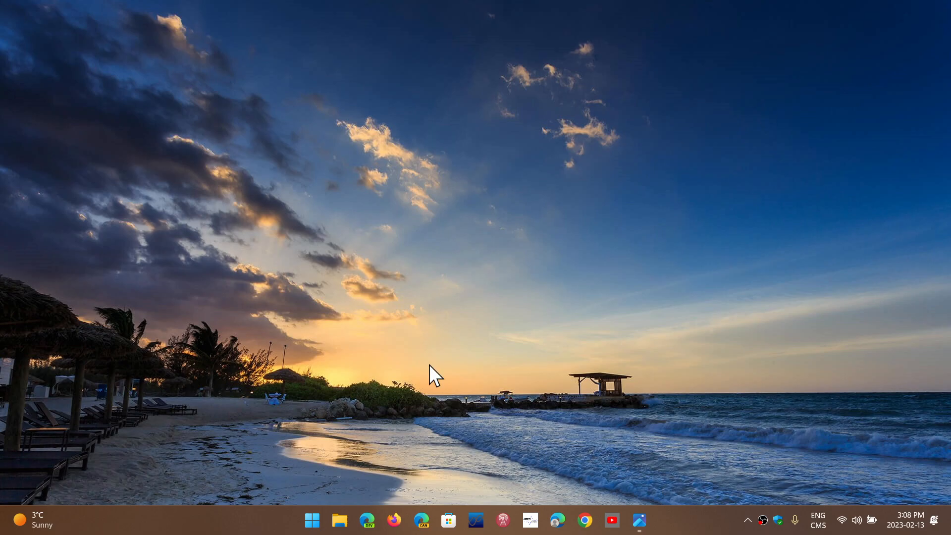
Show the Start menu with pinned apps and an empty Recommended section
left_click(312, 520)
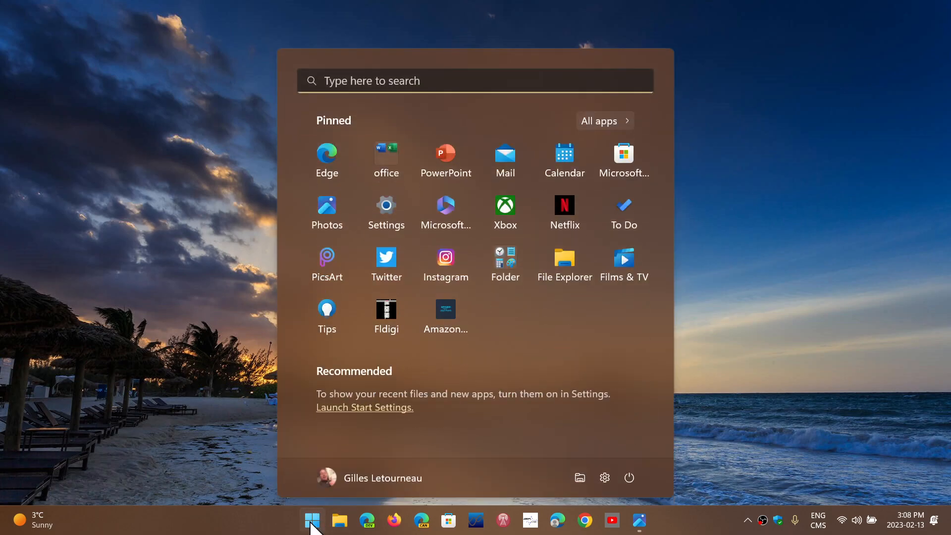
mouse_move(567, 452)
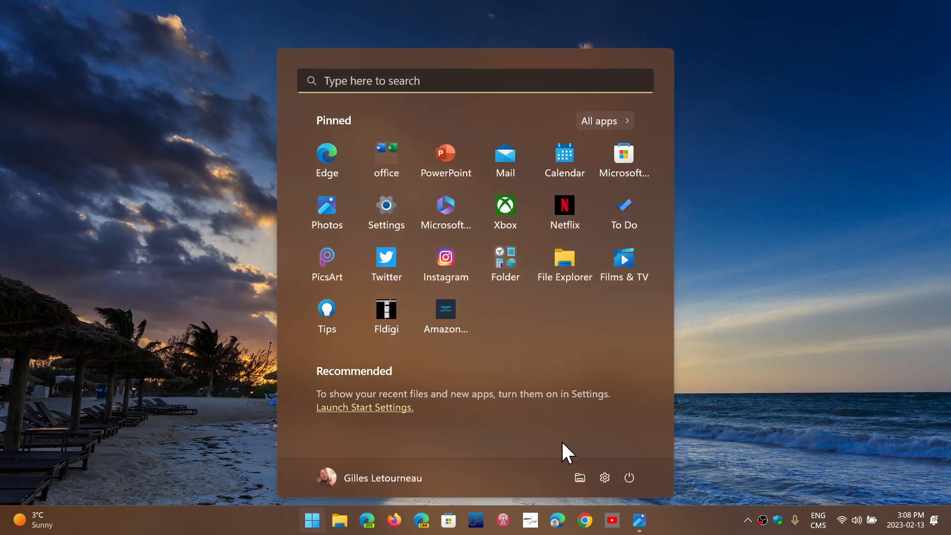
mouse_move(600, 449)
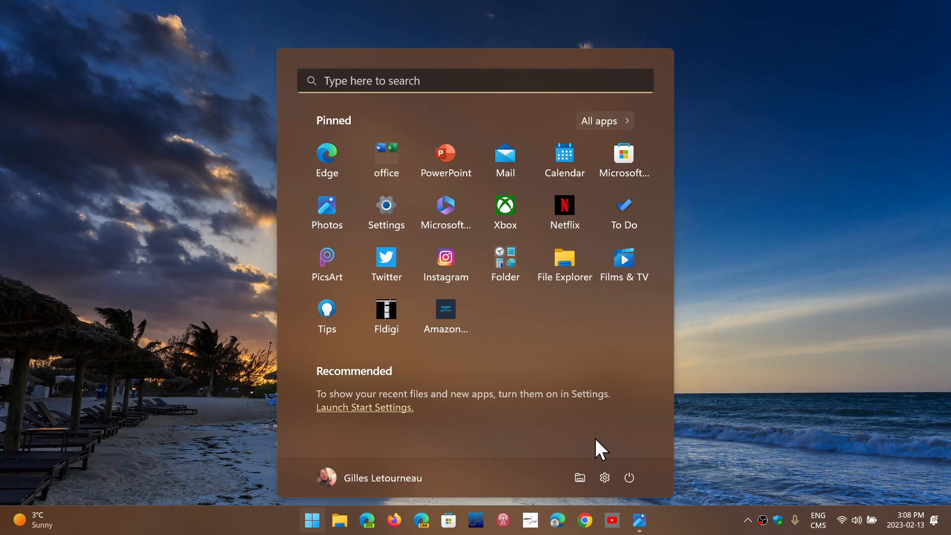
mouse_move(525, 435)
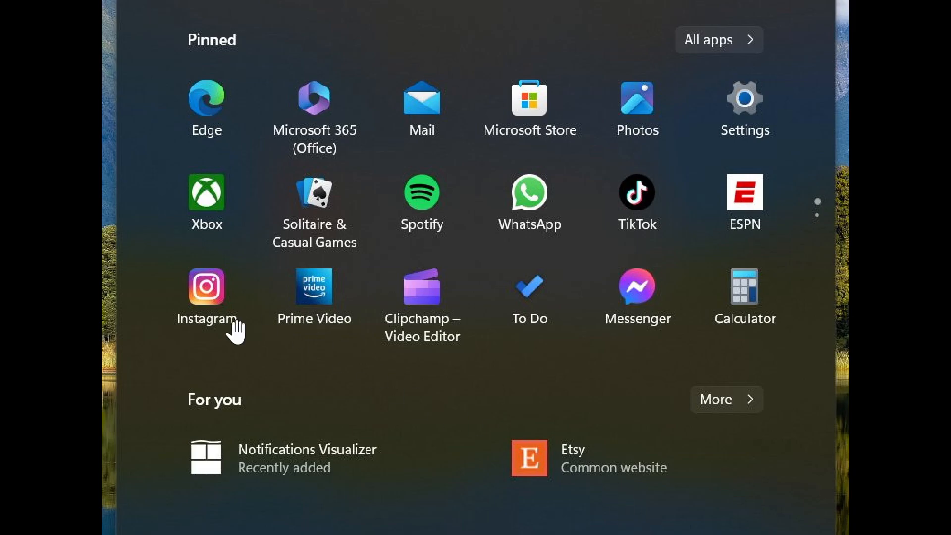
mouse_move(380, 428)
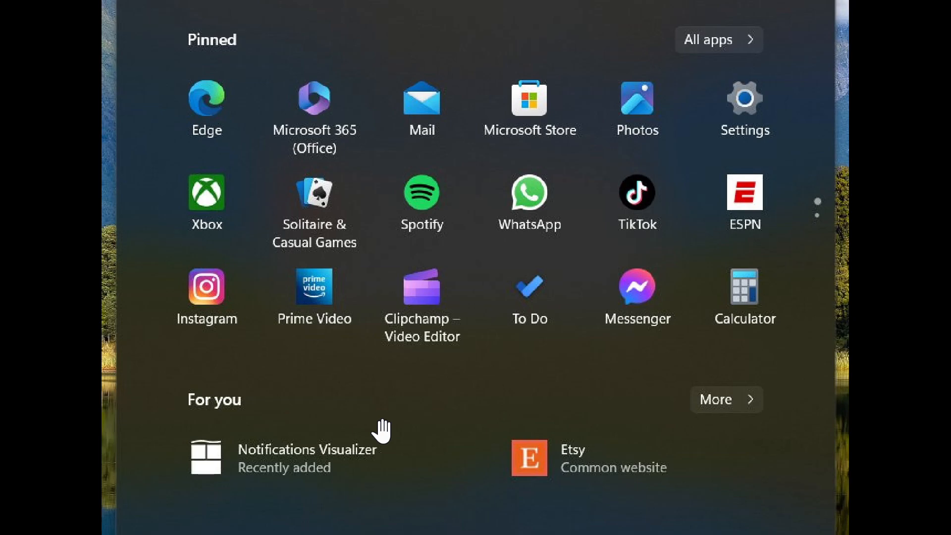
mouse_move(463, 38)
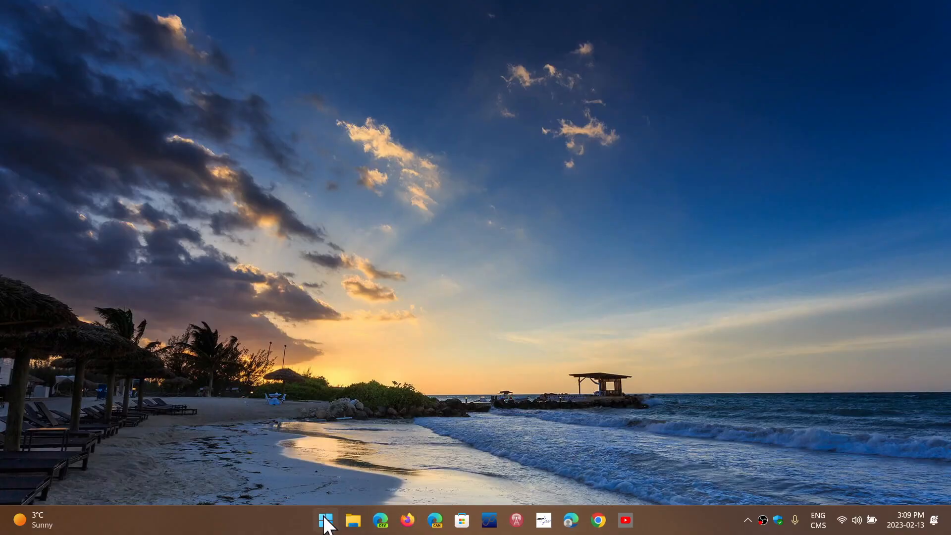
Bring the Start menu back up to show the Recommended section for comparison
left_click(325, 520)
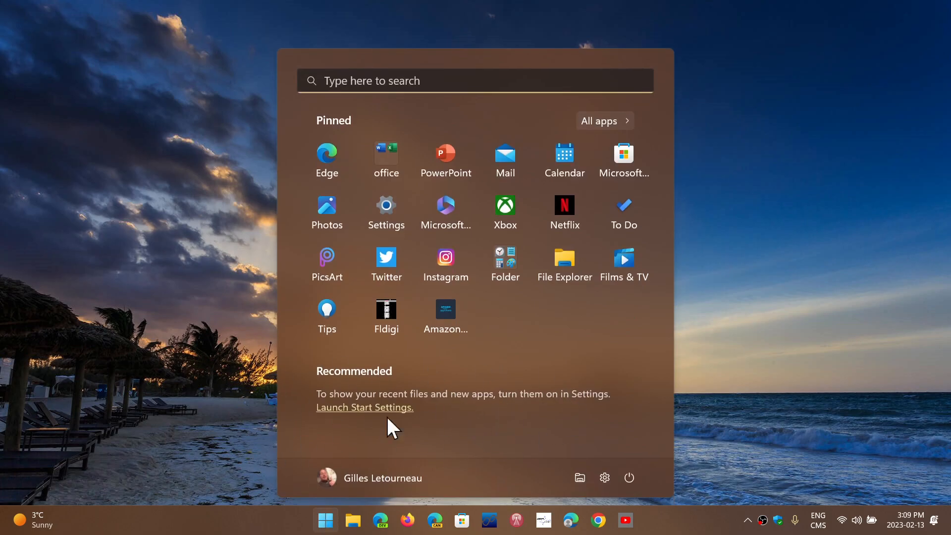
mouse_move(415, 397)
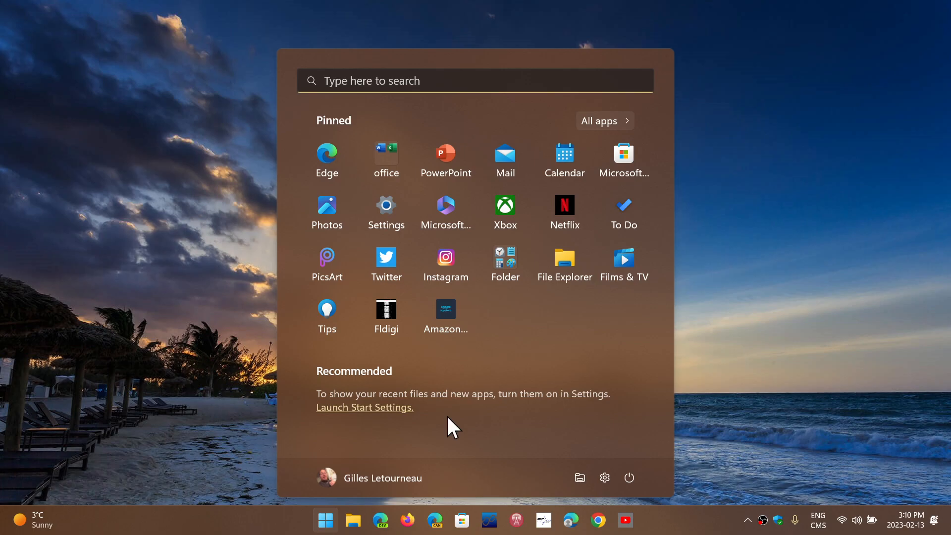
mouse_move(505, 321)
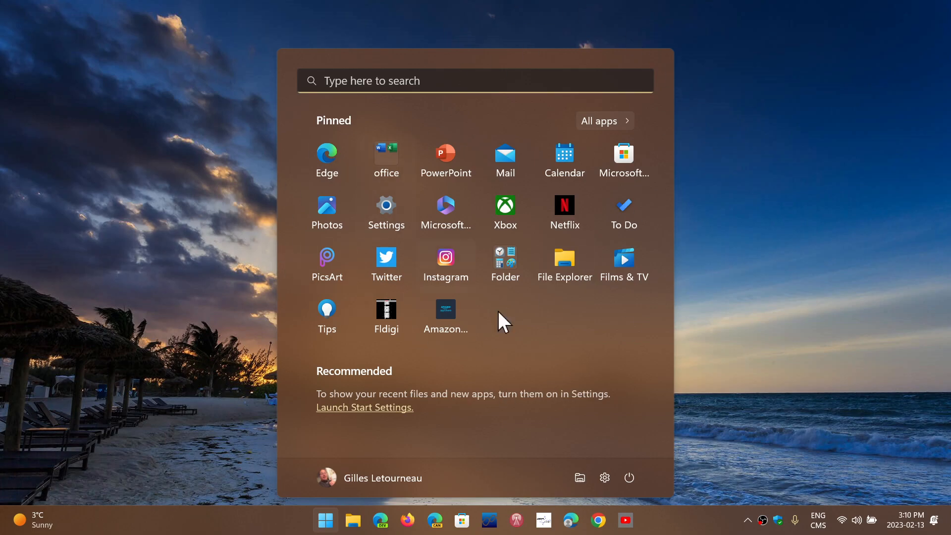
mouse_move(783, 397)
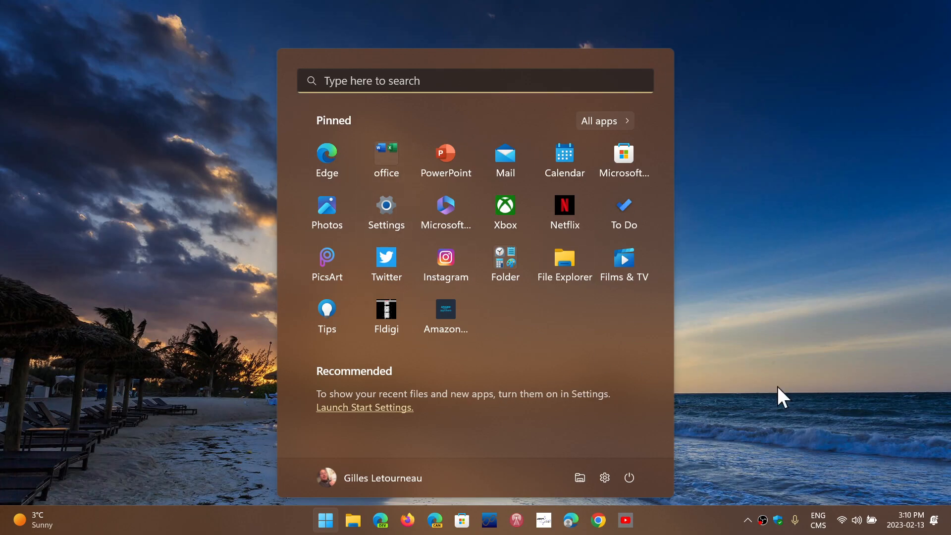